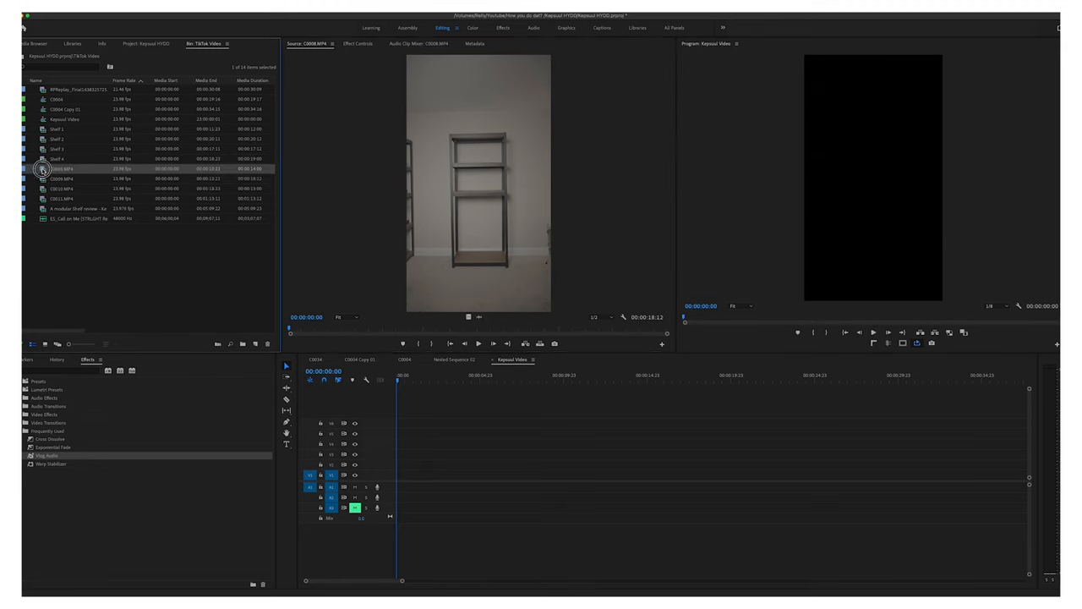
Create a new sequence from the shelf clip with a 2160-pixel-wide frame size
right_click(63, 168)
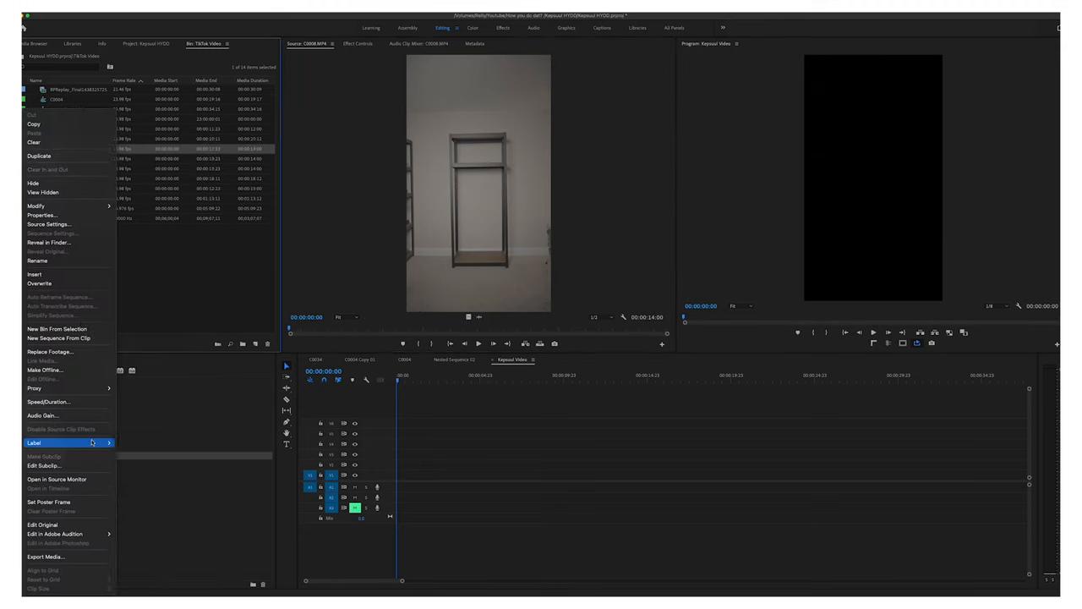
click(57, 338)
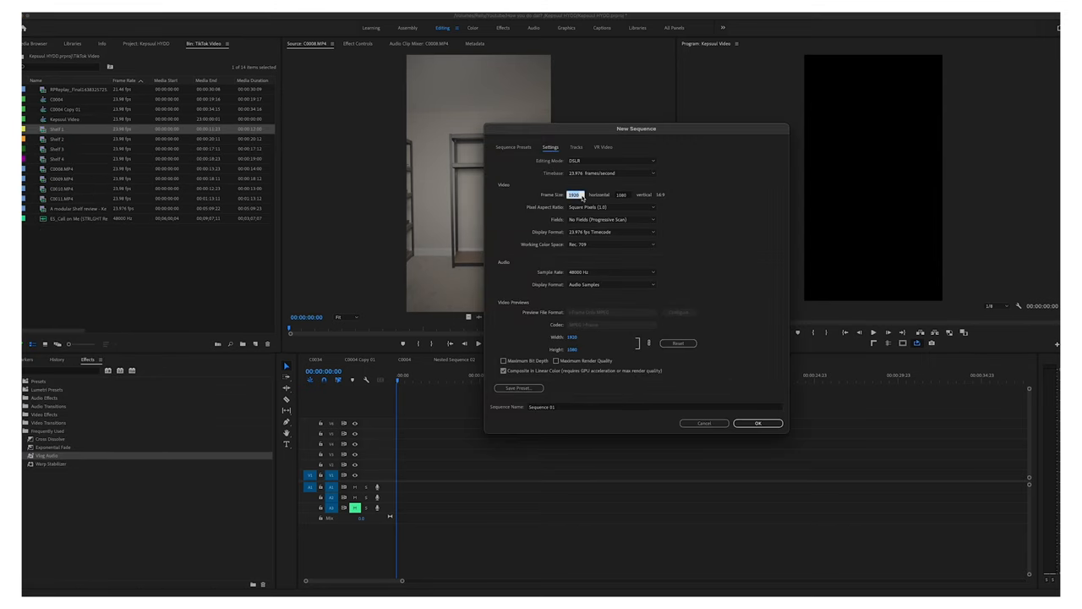
text(2160)
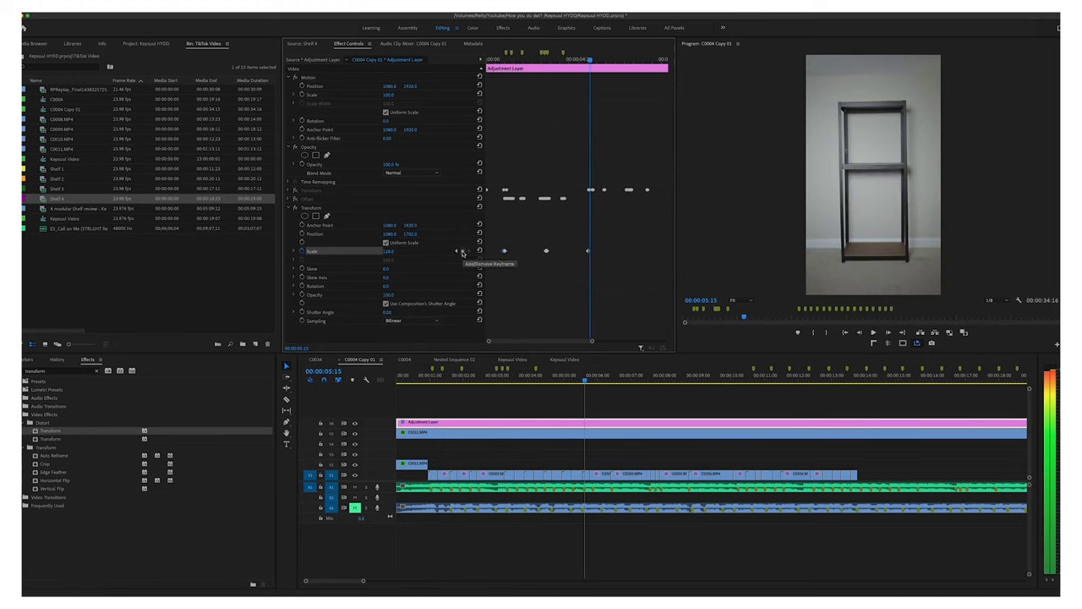
Add a Transform scale keyframe on the adjustment layer at the current beat
click(647, 374)
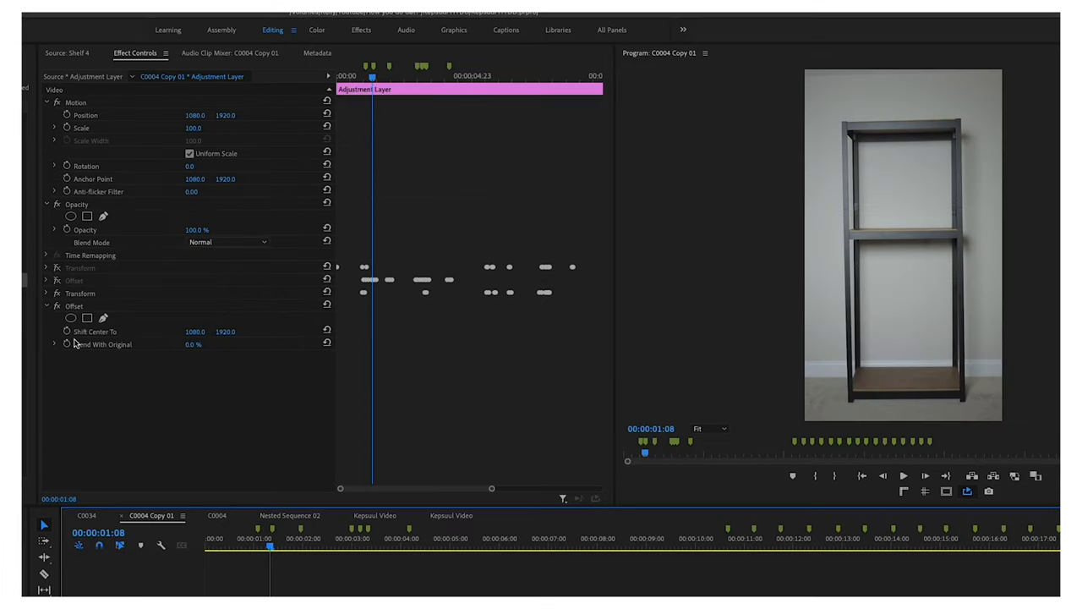
Enable animation on the adjustment layer's Offset effect settings
click(95, 331)
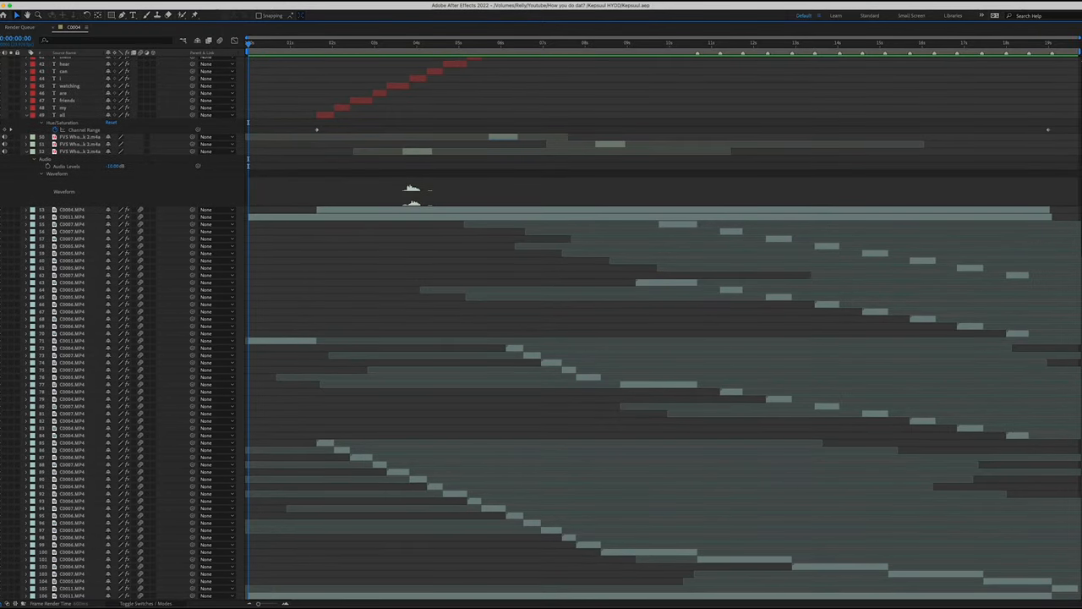
Scroll through the C0004 composition's layer stack in After Effects
scroll(down, 3)
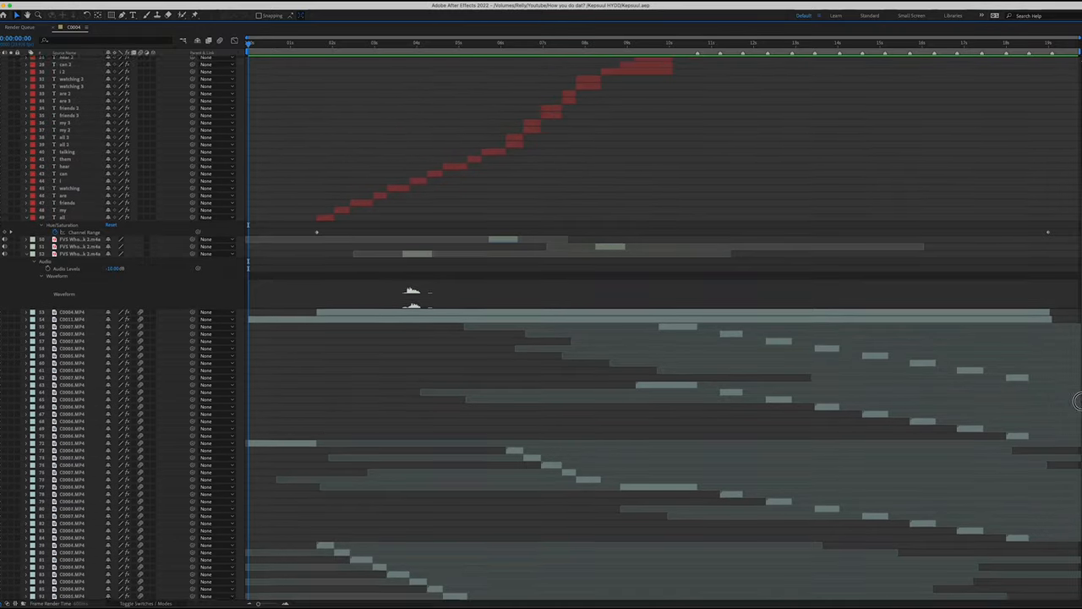